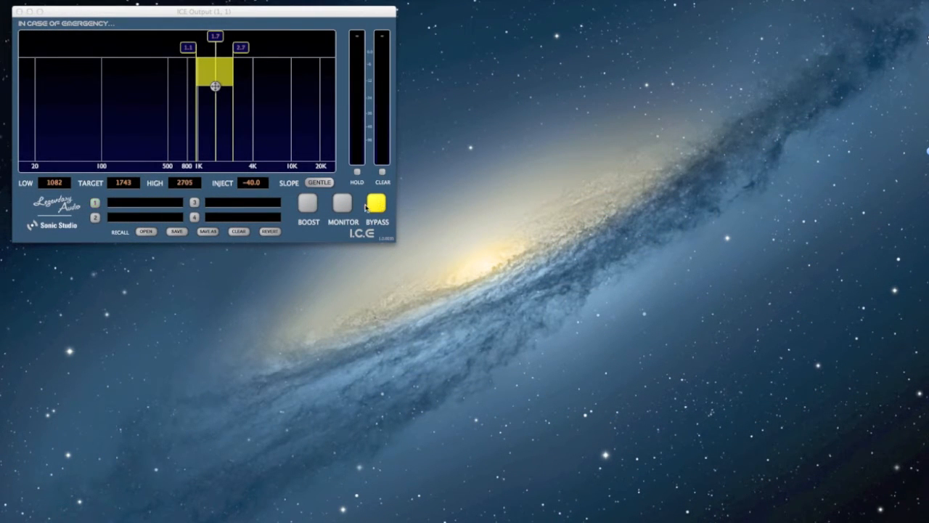
mouse_move(446, 201)
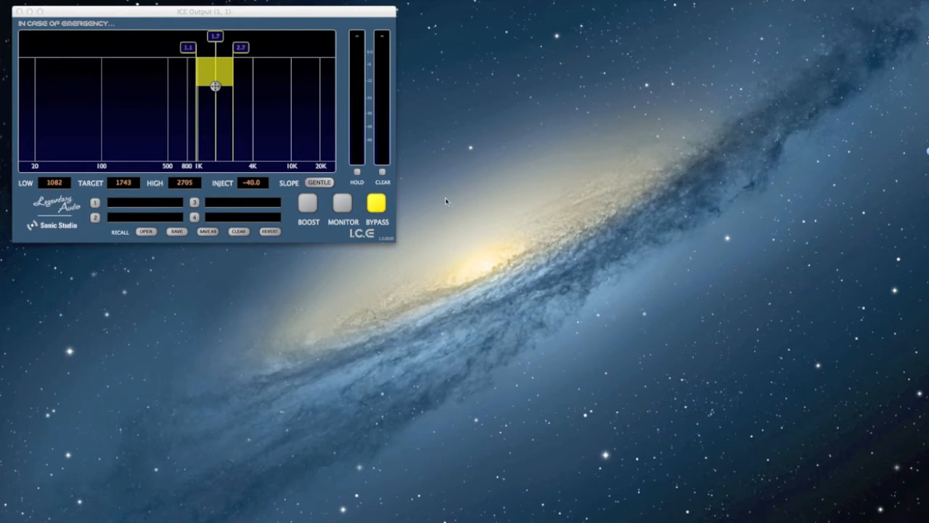
mouse_move(485, 204)
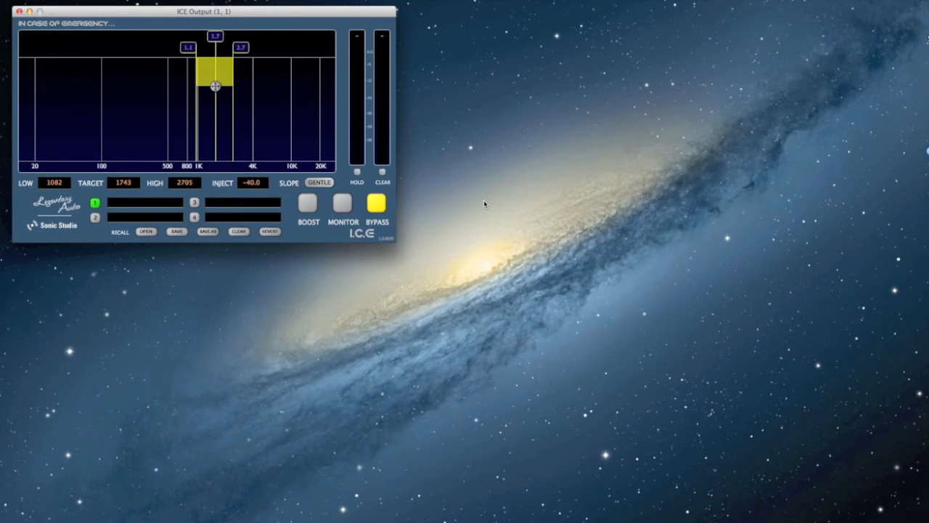
mouse_move(489, 211)
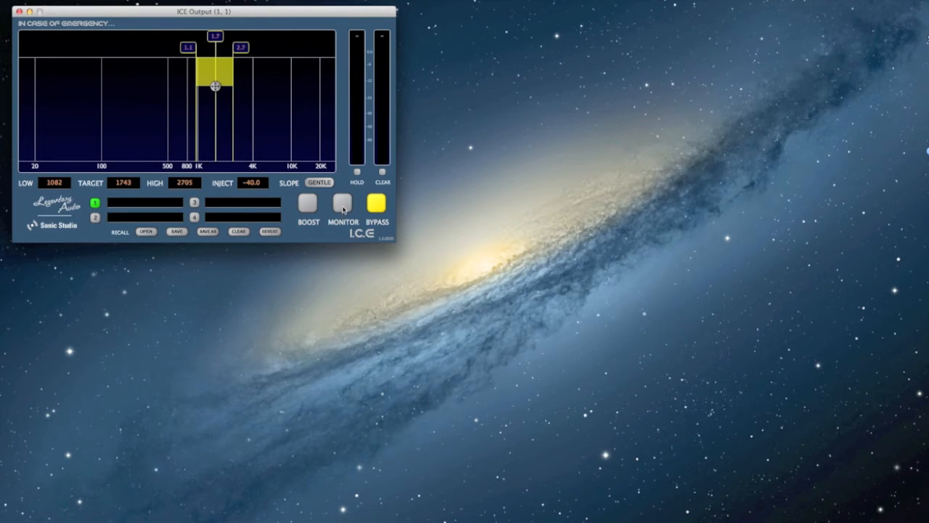
- Solo the band and sweep it up to about 3 kHz and back, settling on 123–249 Hz at 171 Hz
left_click(342, 203)
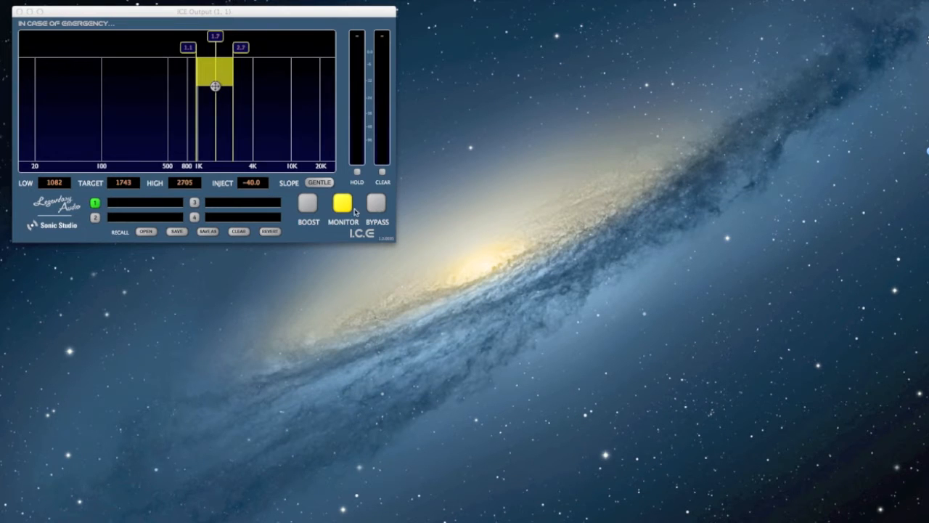
mouse_move(257, 59)
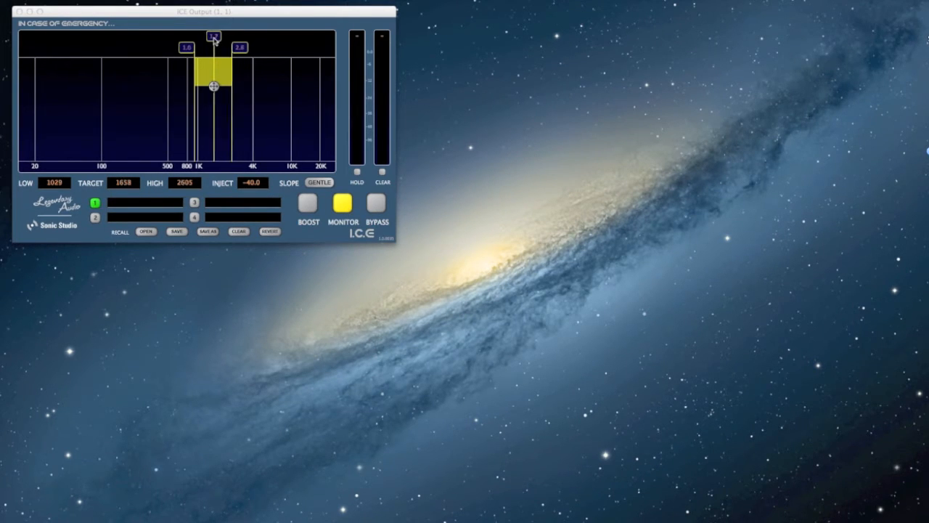
left_click_drag(213, 86, 145, 86)
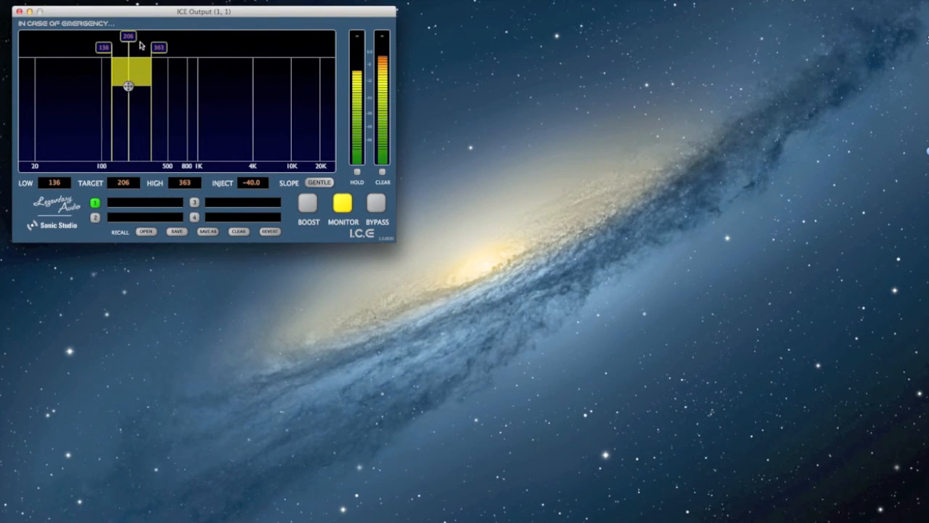
left_click_drag(158, 47, 151, 47)
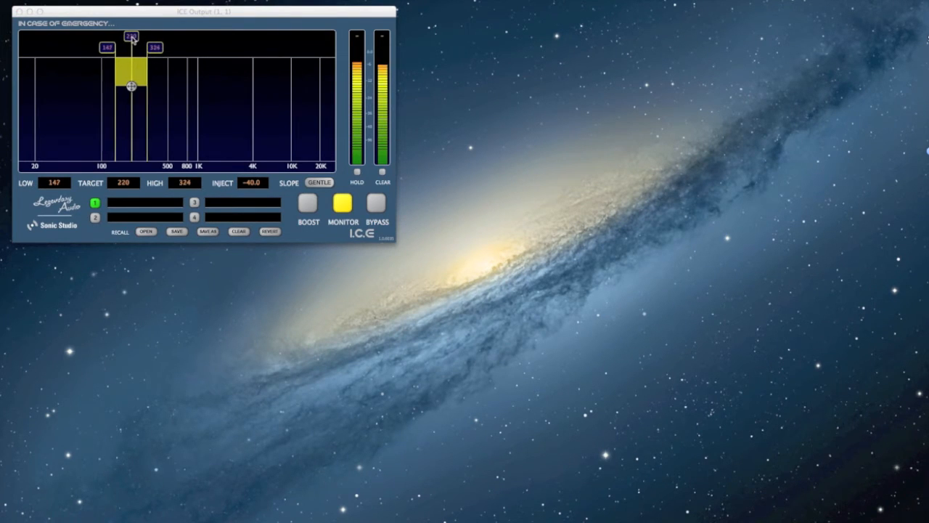
left_click_drag(132, 86, 187, 86)
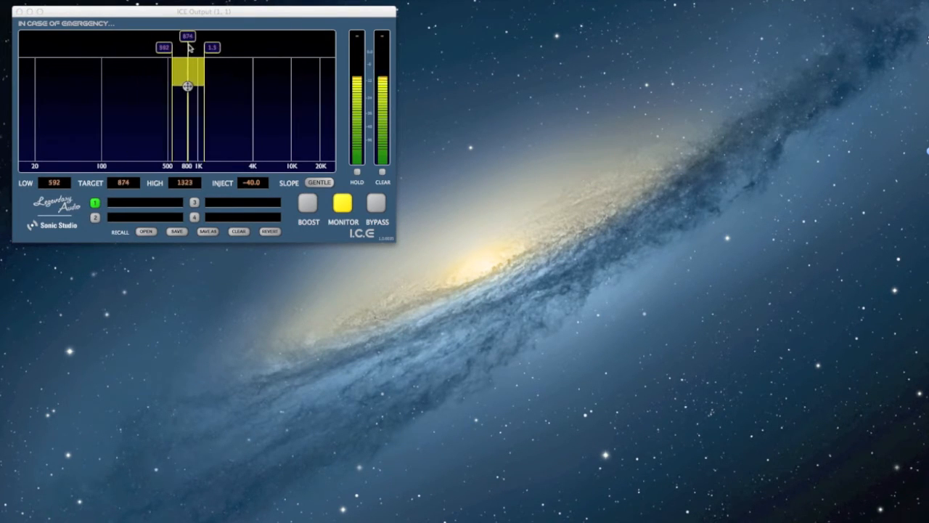
left_click_drag(186, 87, 245, 87)
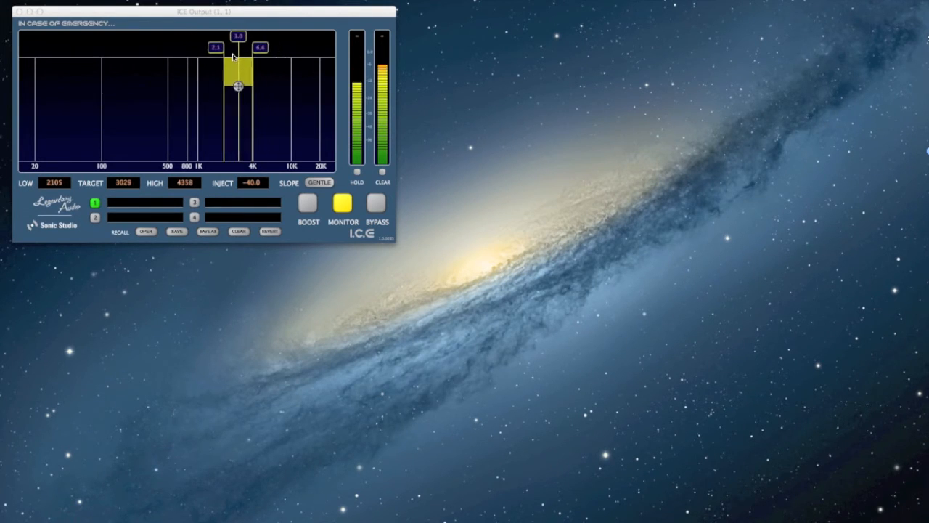
left_click_drag(239, 86, 134, 86)
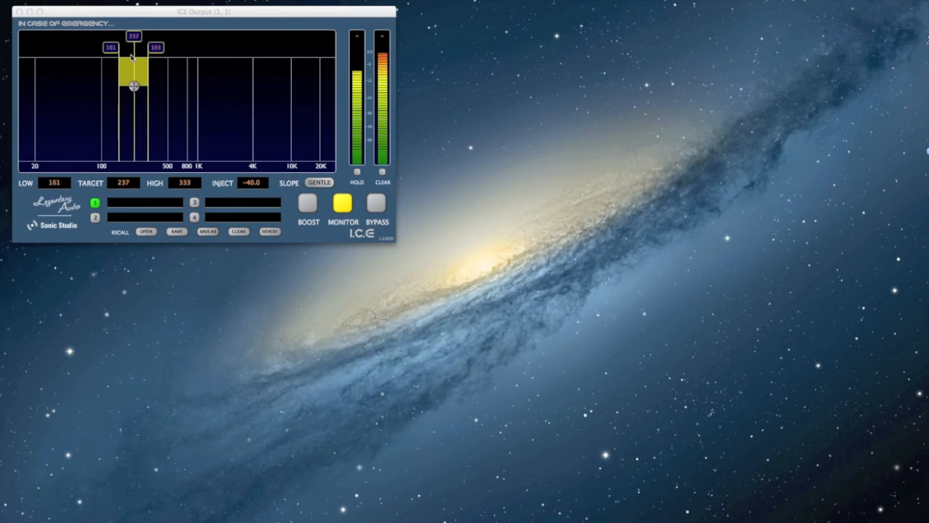
left_click_drag(134, 86, 99, 85)
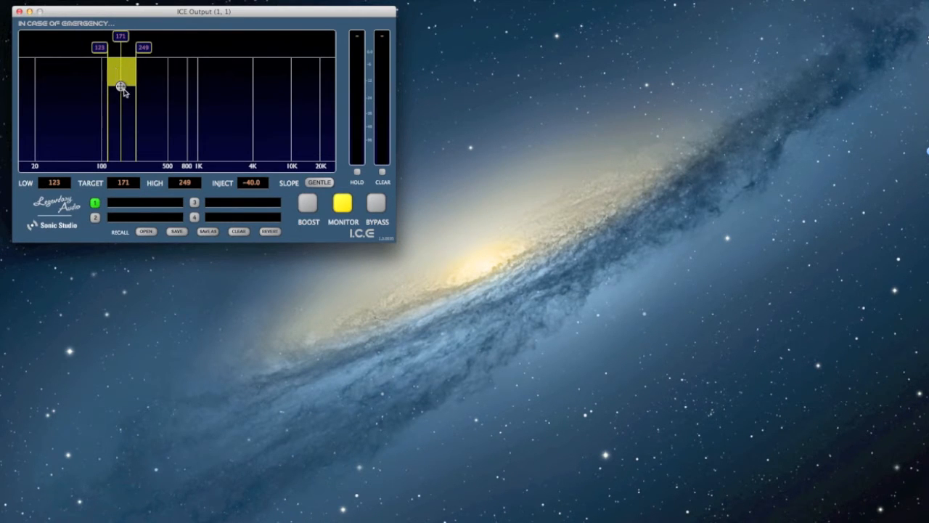
- Try injection levels between -6.5 and -69.8 on the 171 Hz band, finishing at -42.2
left_click_drag(121, 85, 121, 63)
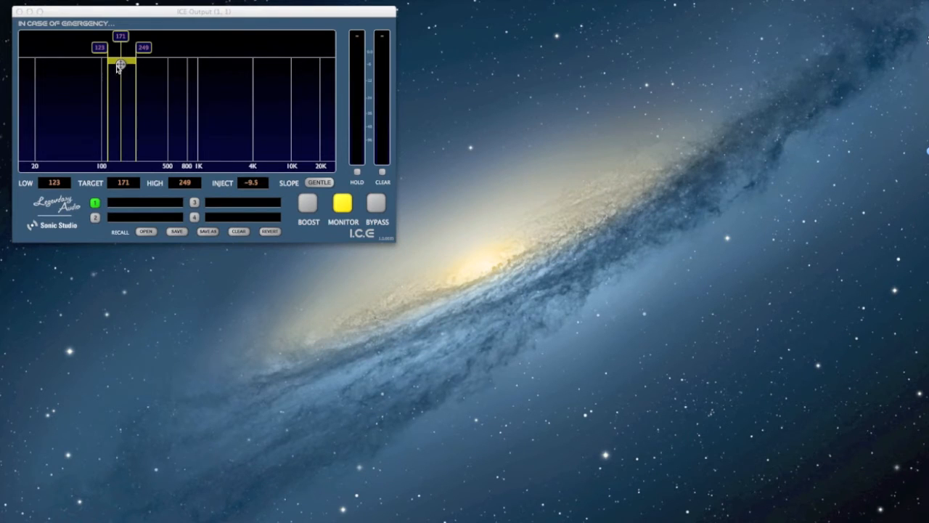
left_click_drag(121, 65, 120, 89)
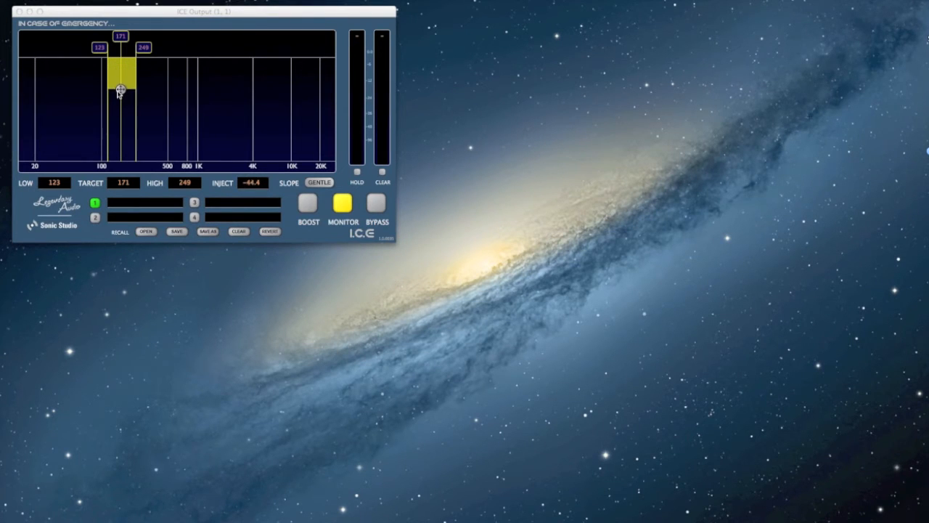
left_click_drag(121, 89, 122, 93)
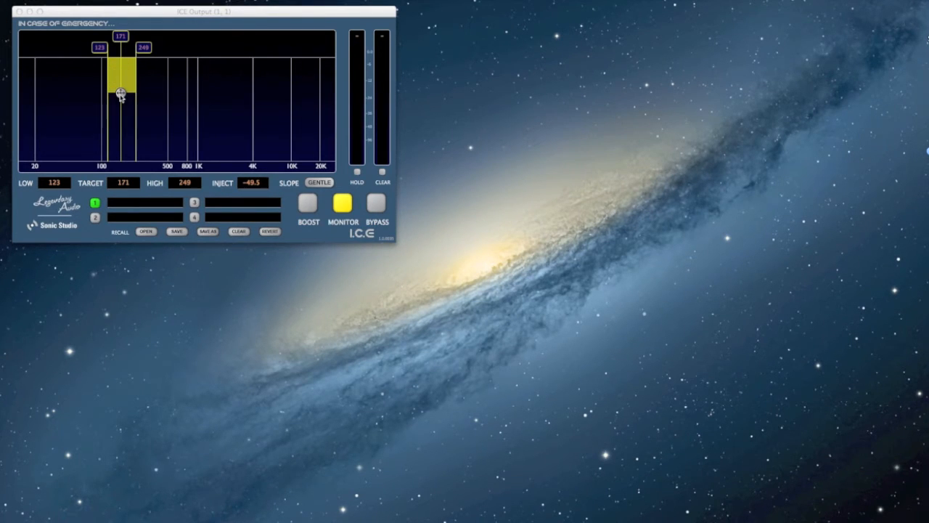
left_click_drag(121, 93, 121, 61)
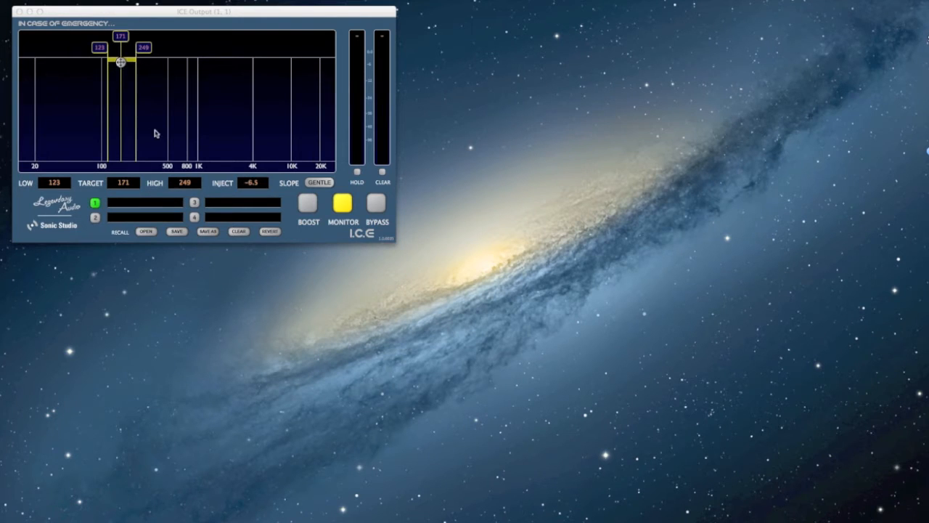
mouse_move(153, 101)
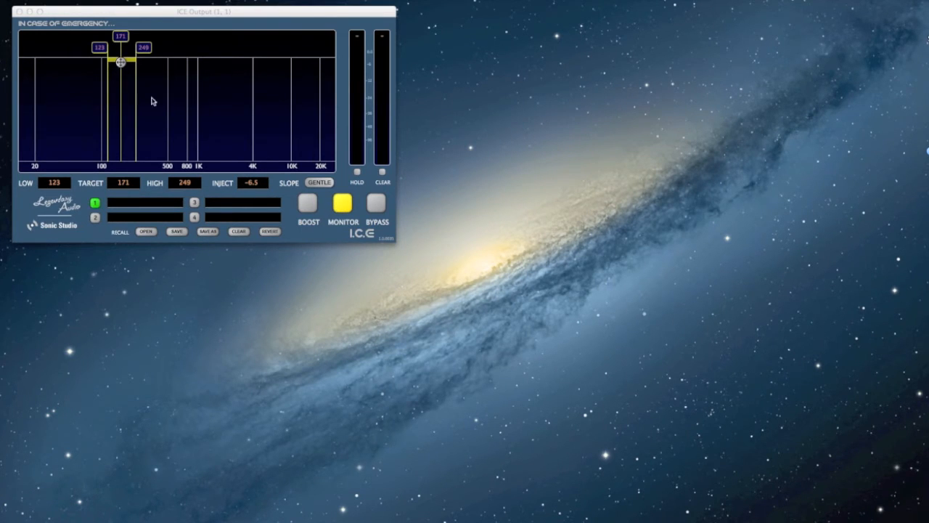
left_click_drag(120, 61, 120, 69)
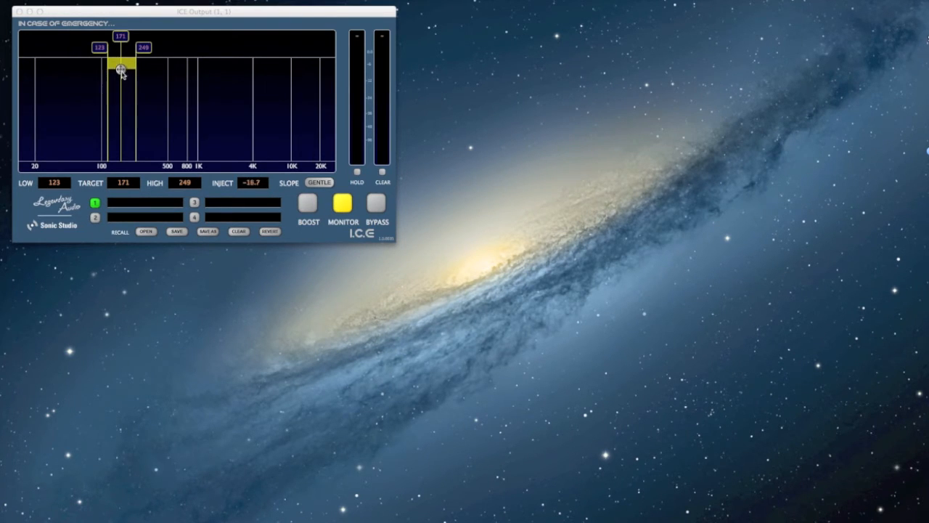
left_click_drag(121, 69, 121, 108)
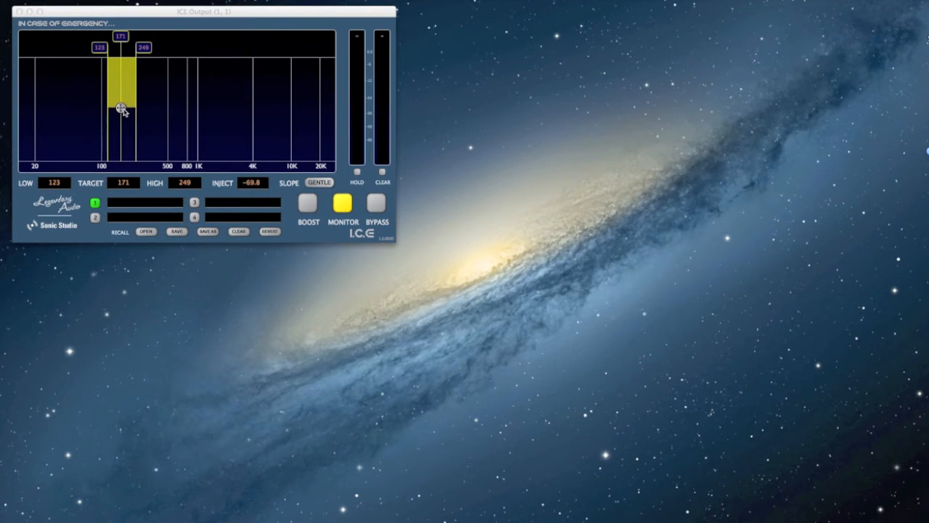
left_click_drag(121, 108, 121, 71)
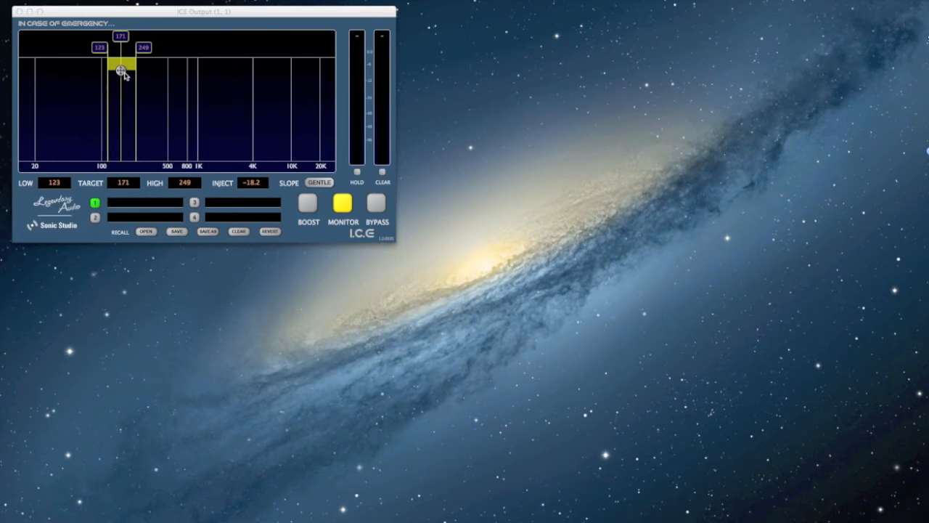
left_click_drag(122, 70, 122, 88)
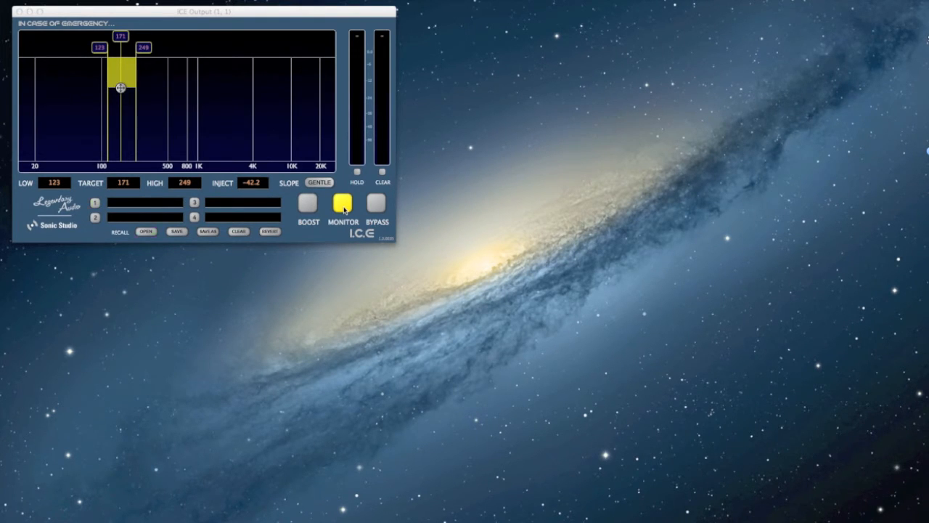
- Load grey 1.ice from the ICE Settings folder through Recall
left_click(146, 231)
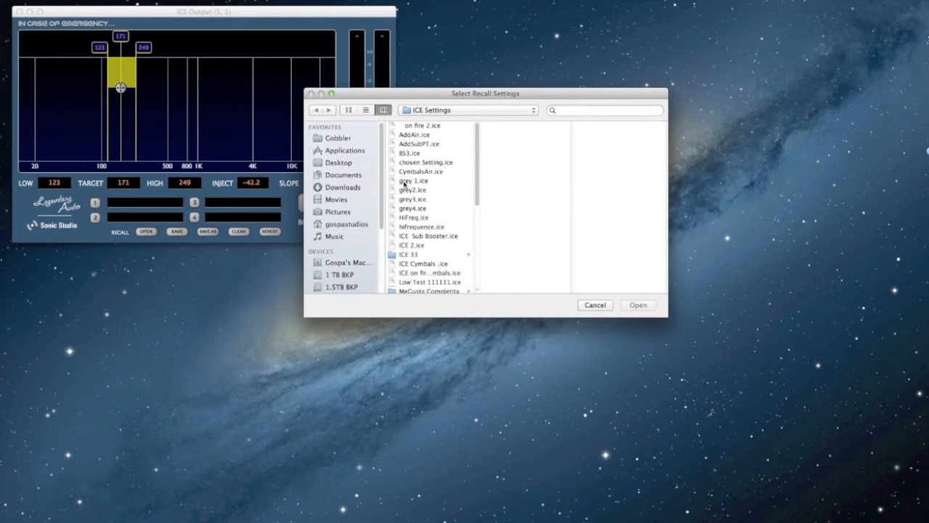
left_click(413, 181)
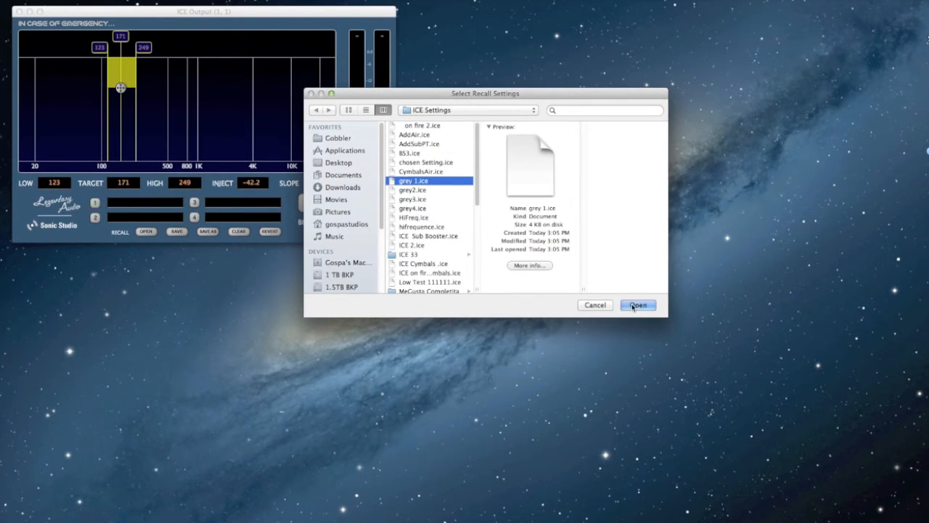
left_click(638, 305)
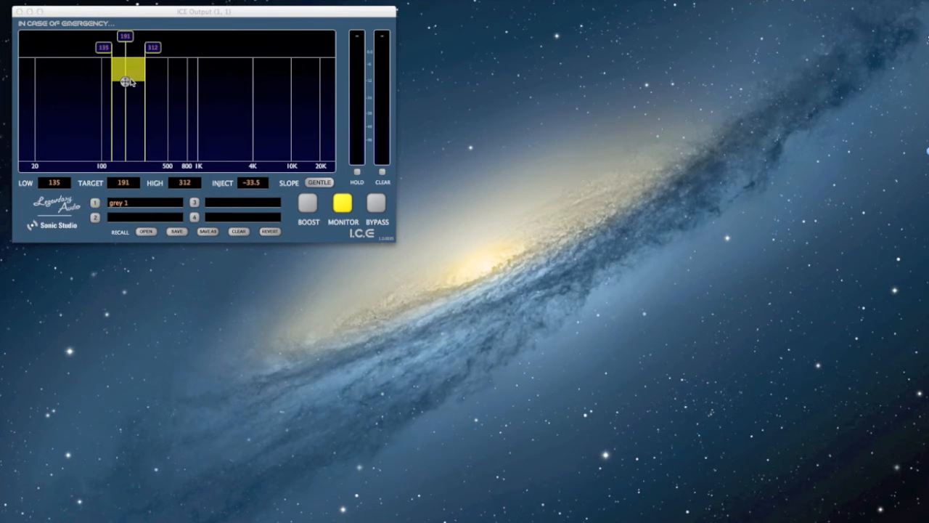
mouse_move(325, 198)
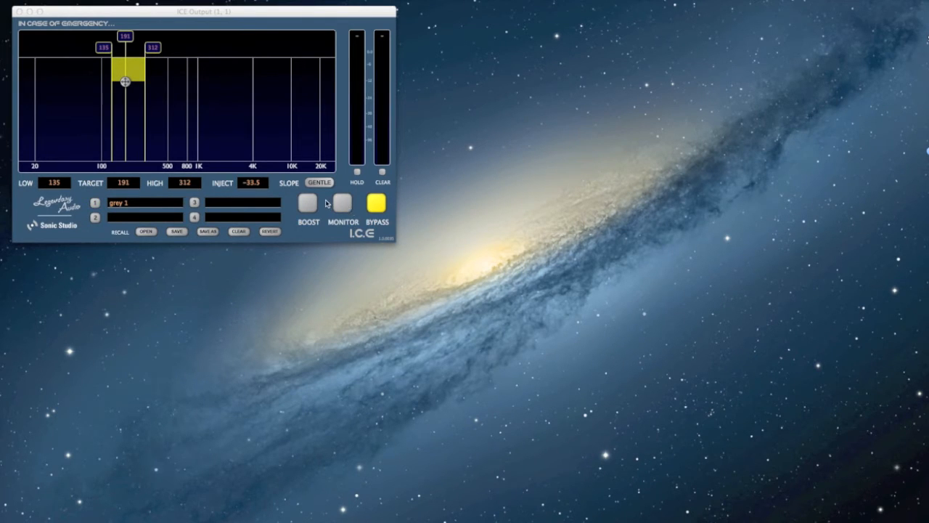
mouse_move(140, 102)
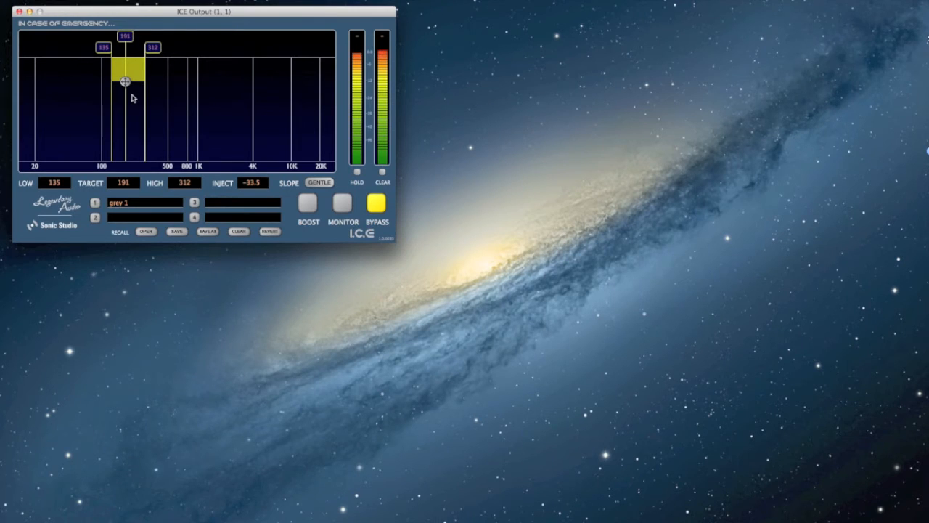
- Toggle bypass repeatedly during playback to compare the song with and without the grey 1 cut
left_click(377, 203)
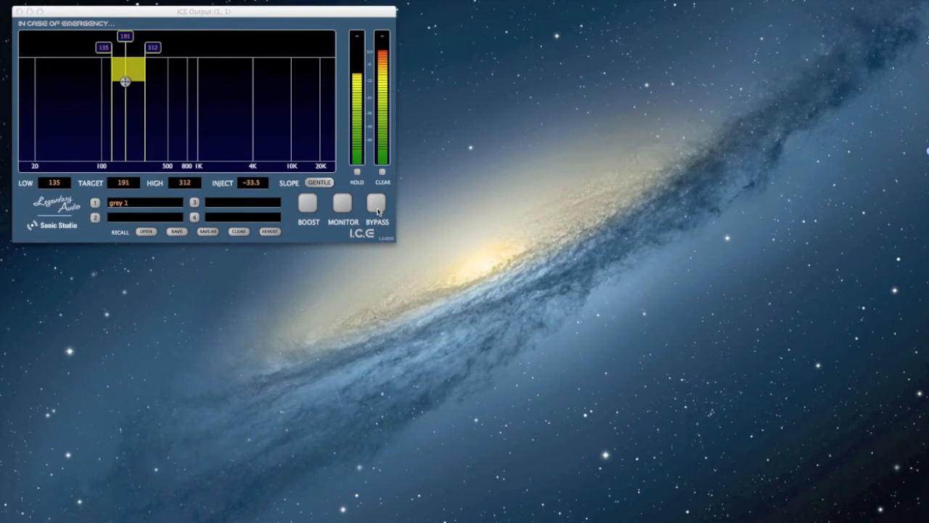
left_click(377, 204)
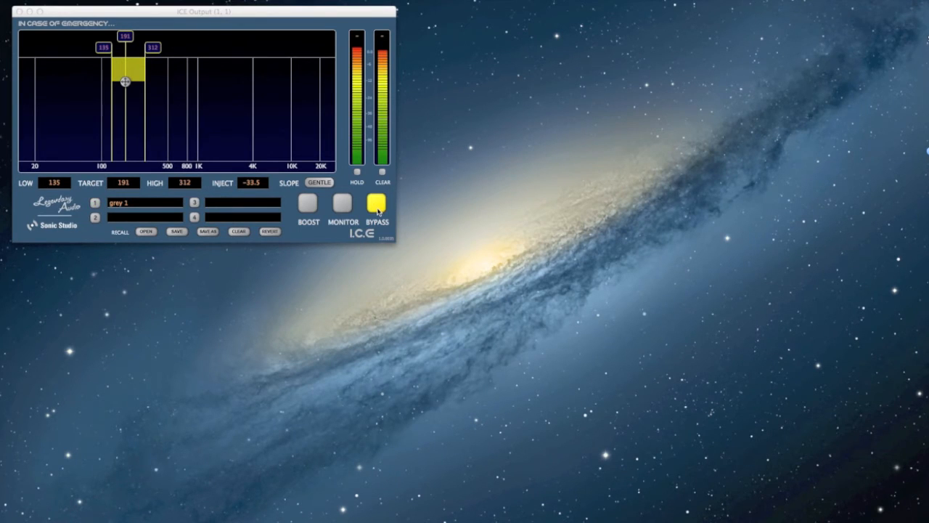
left_click(377, 203)
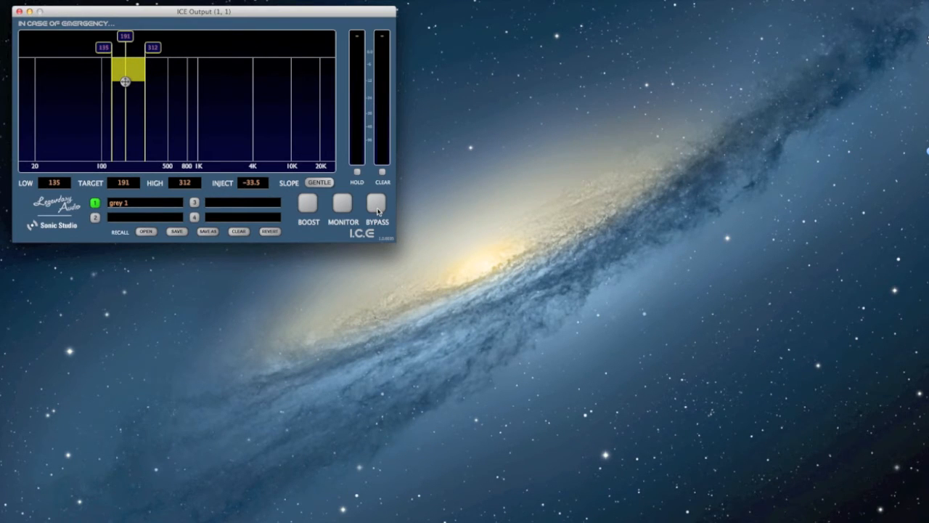
left_click(377, 203)
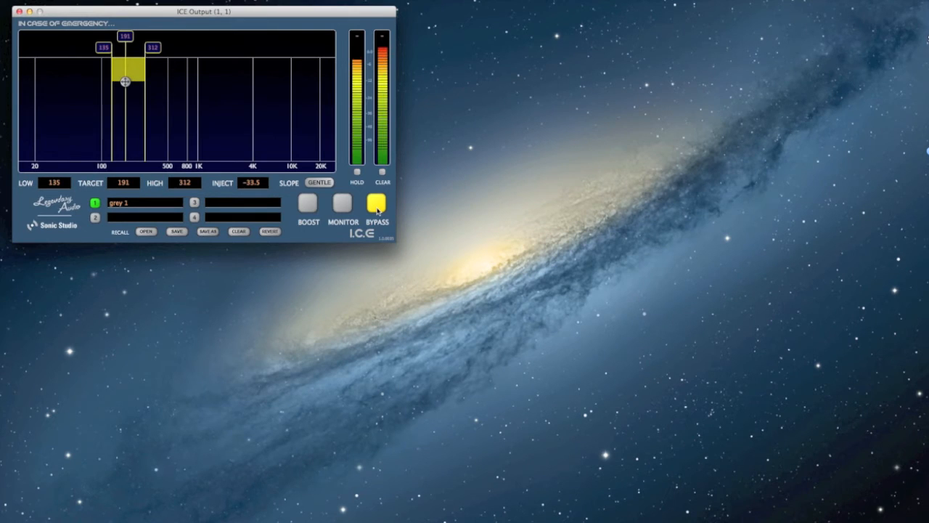
left_click(376, 202)
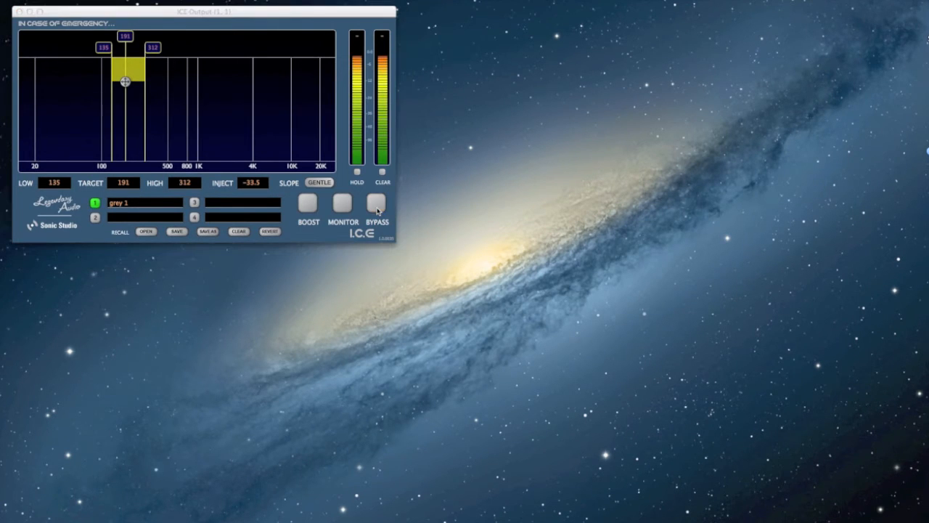
left_click(377, 202)
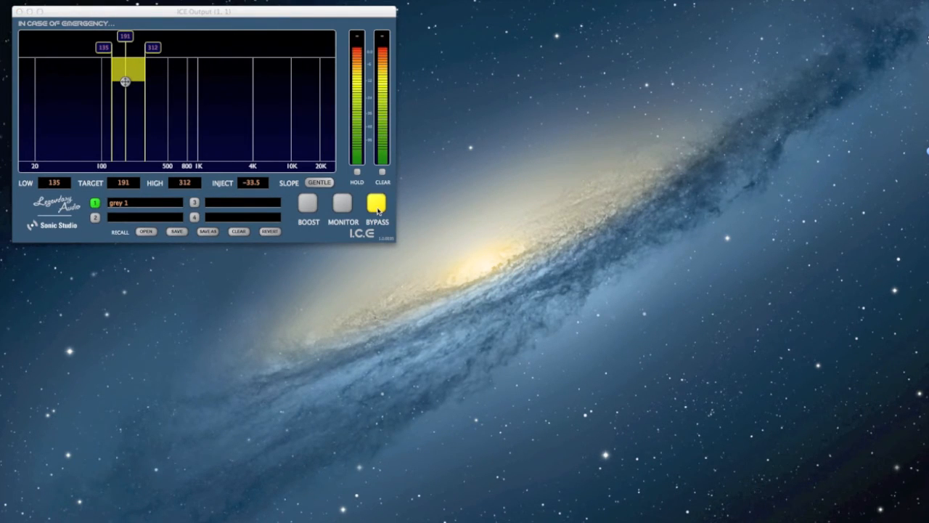
left_click(377, 203)
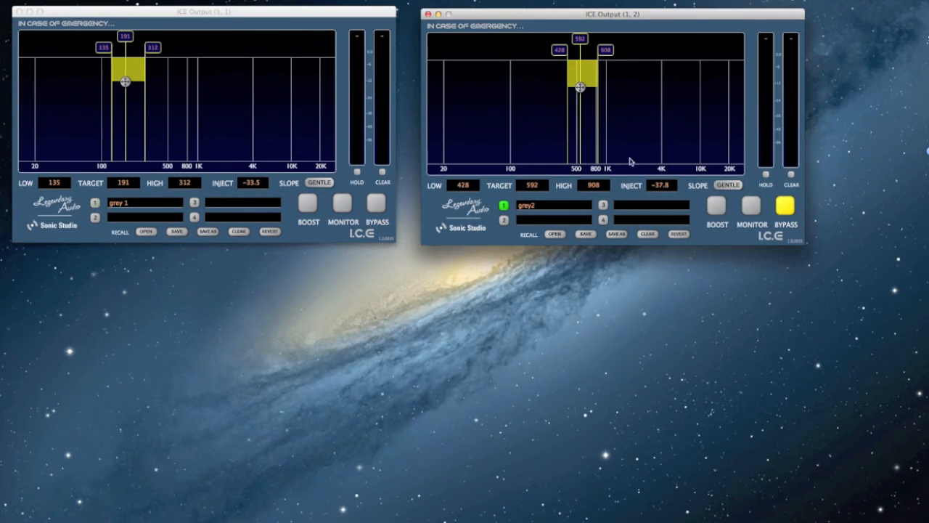
mouse_move(588, 99)
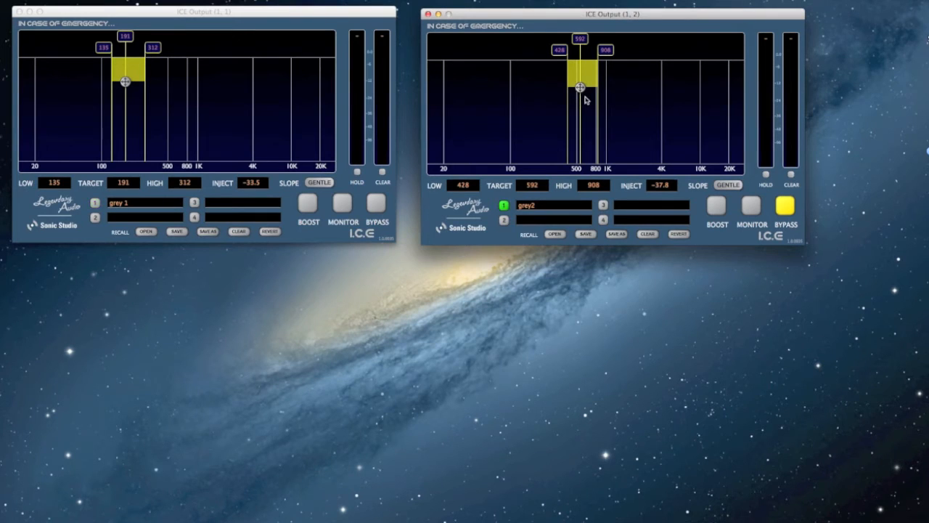
- Engage the grey2 428–908 Hz cut and briefly solo that mid band while grey 1 stays bypassed
left_click(377, 204)
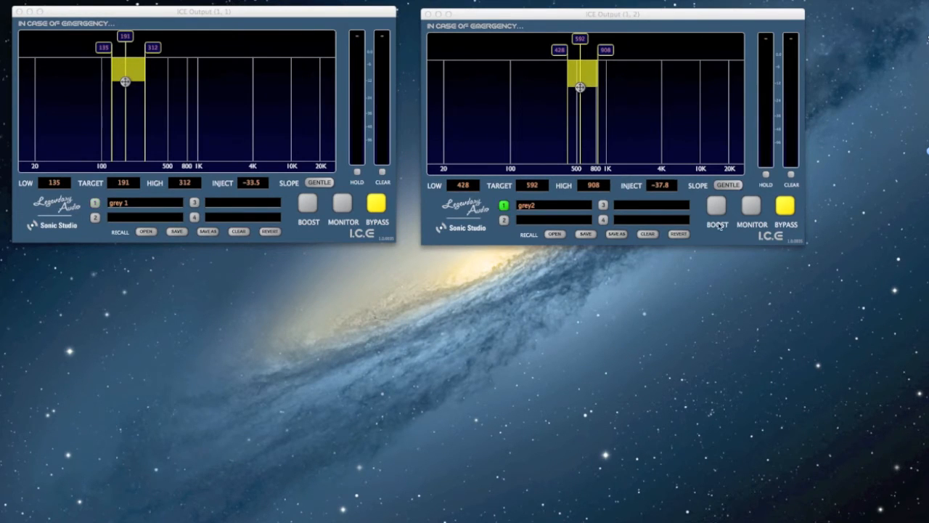
left_click(786, 206)
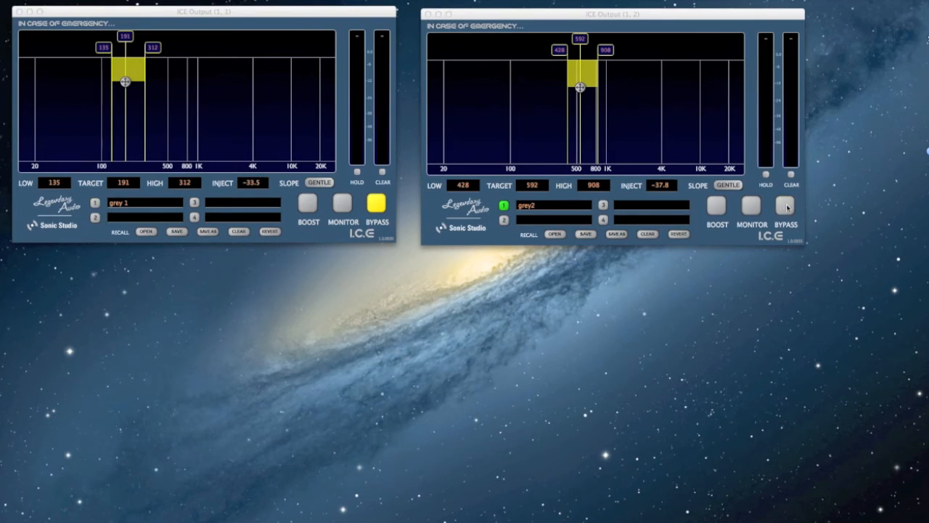
left_click(751, 204)
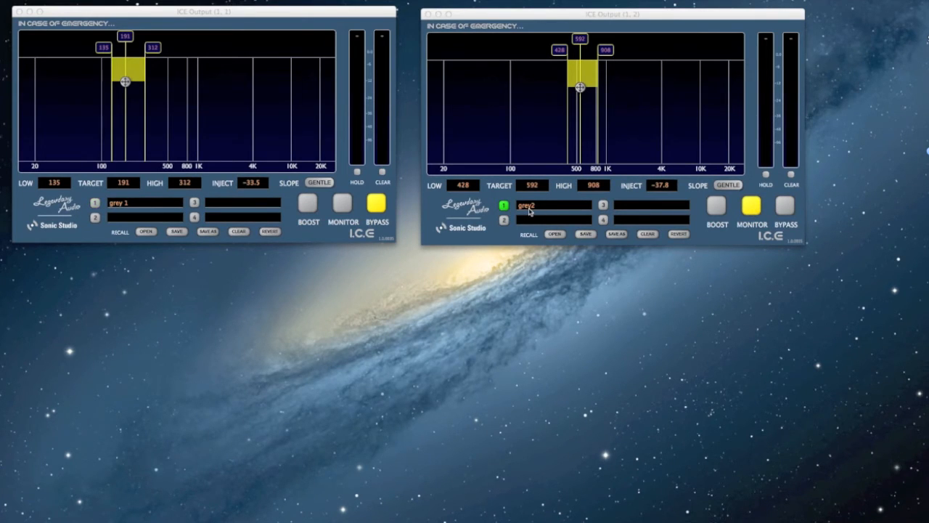
mouse_move(594, 133)
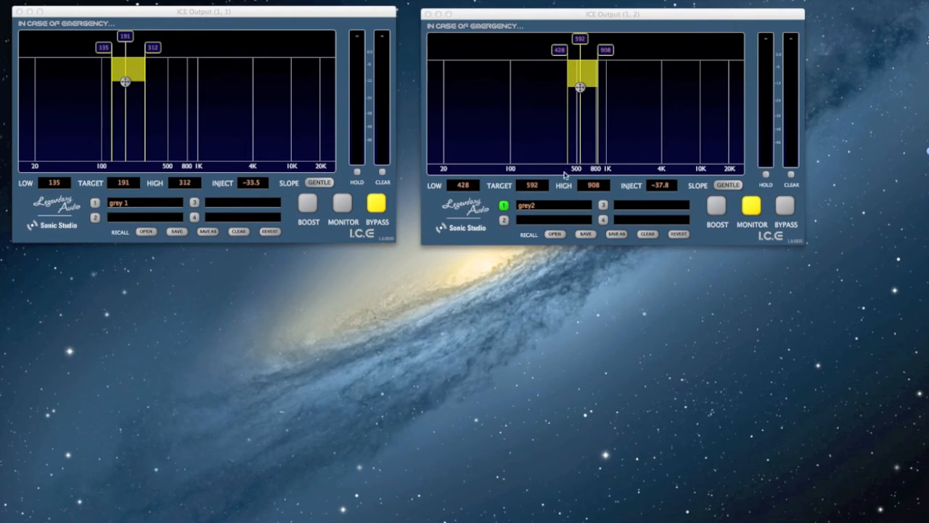
mouse_move(775, 227)
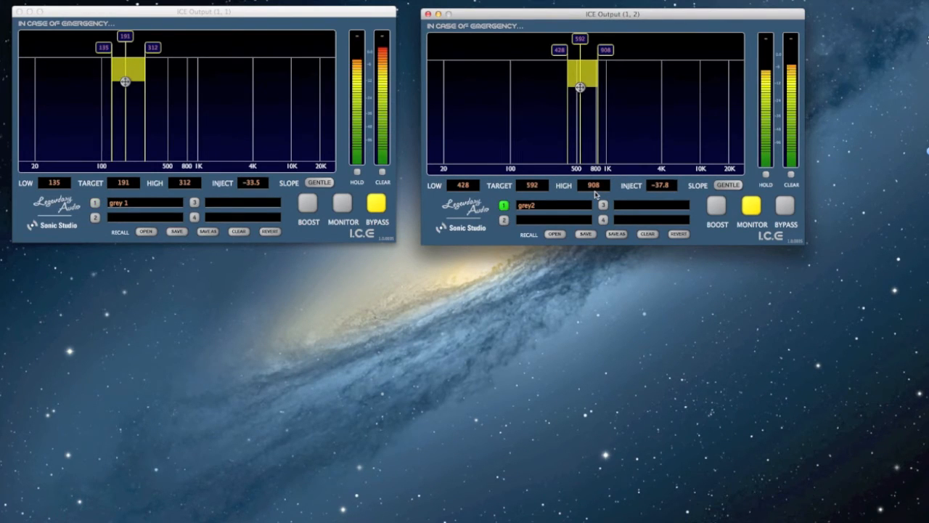
mouse_move(677, 255)
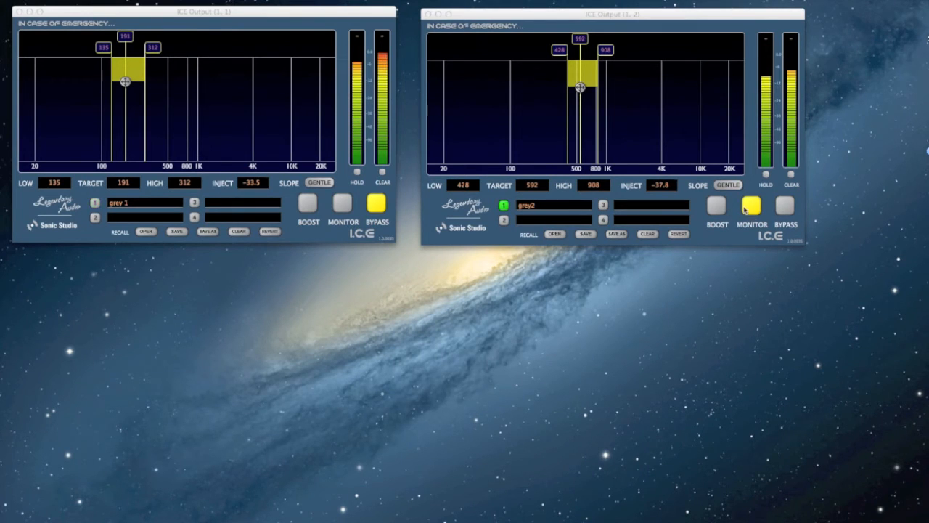
left_click(750, 205)
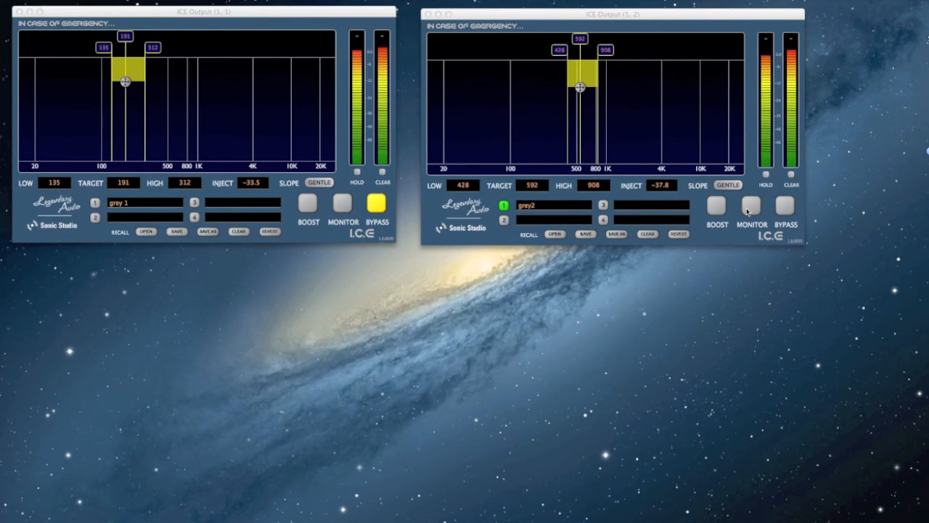
left_click(749, 205)
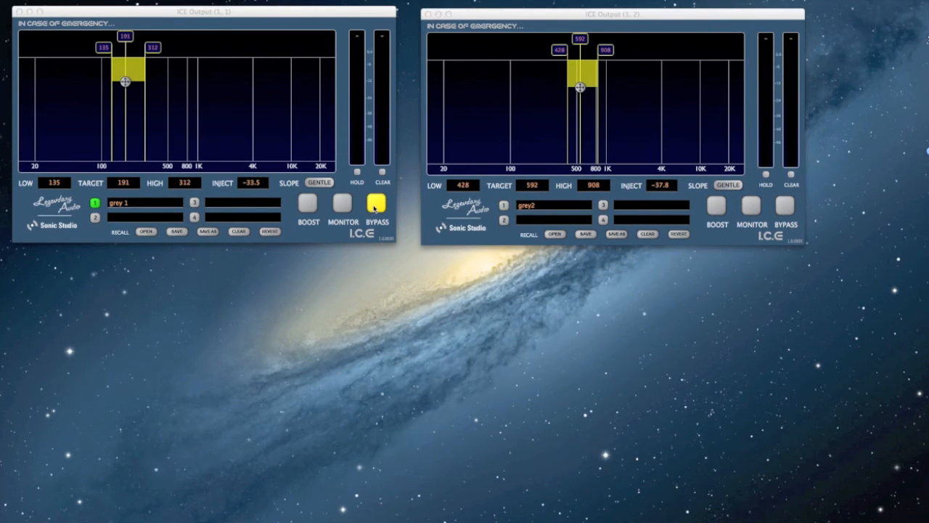
left_click(376, 203)
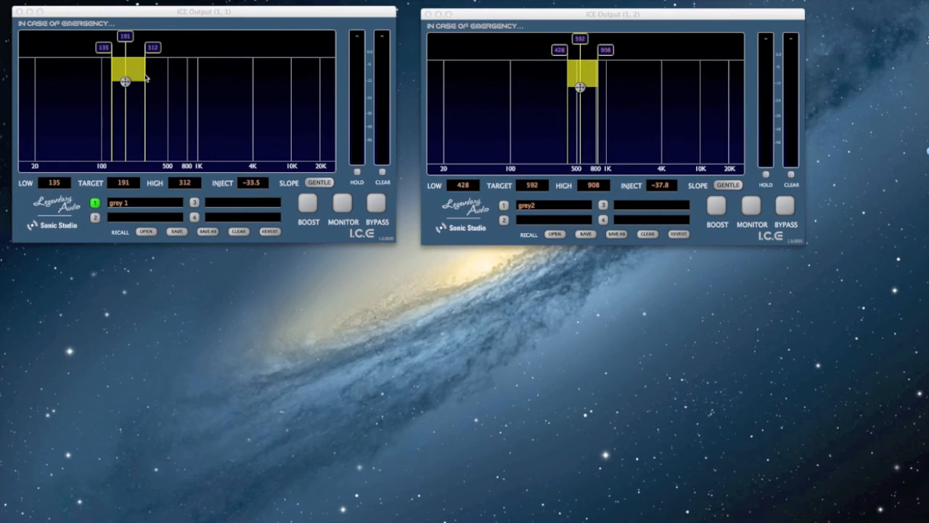
mouse_move(823, 317)
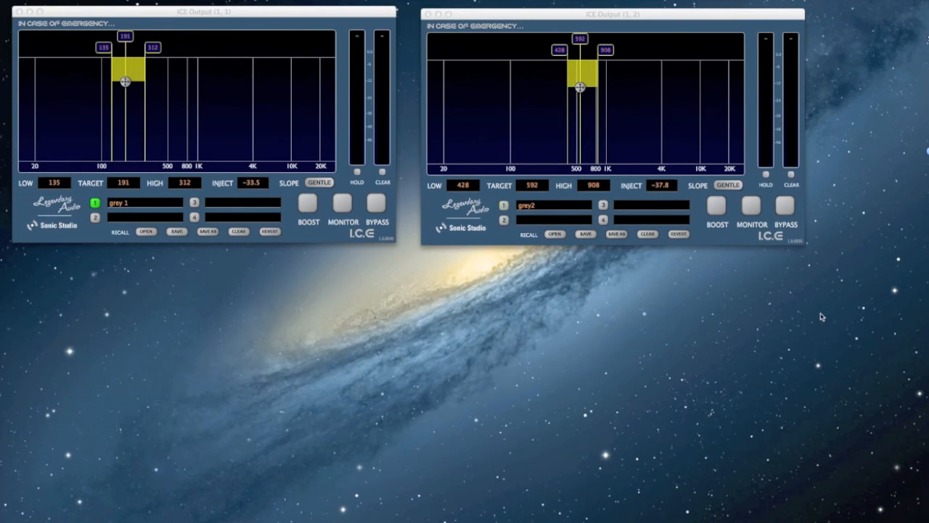
left_click(376, 202)
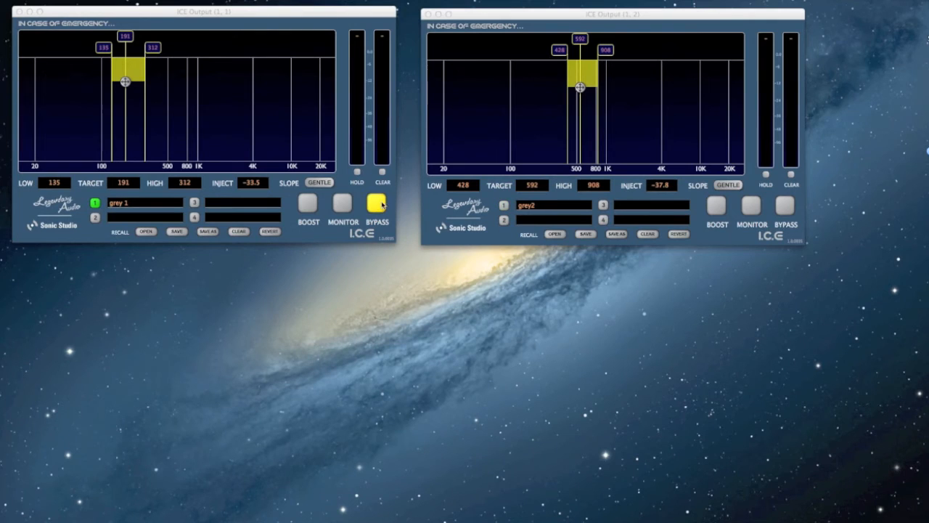
left_click(786, 204)
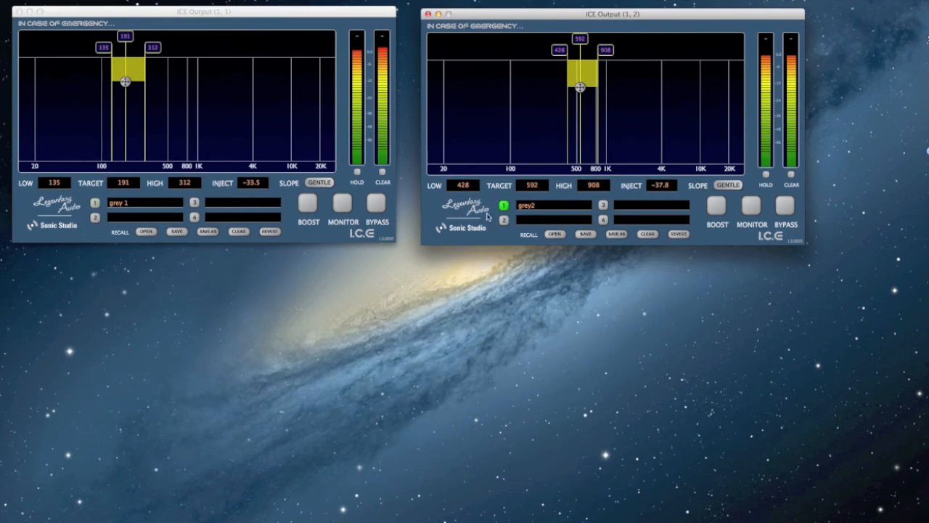
left_click(785, 203)
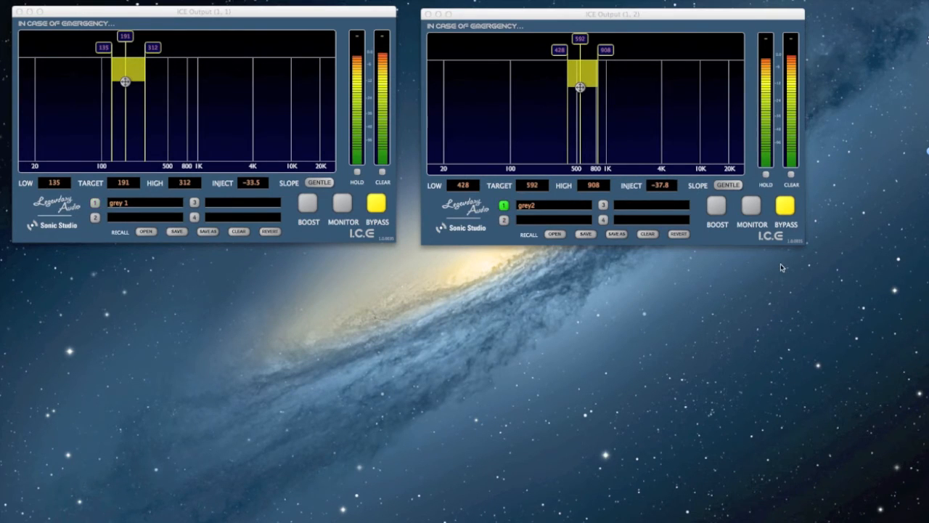
left_click(786, 204)
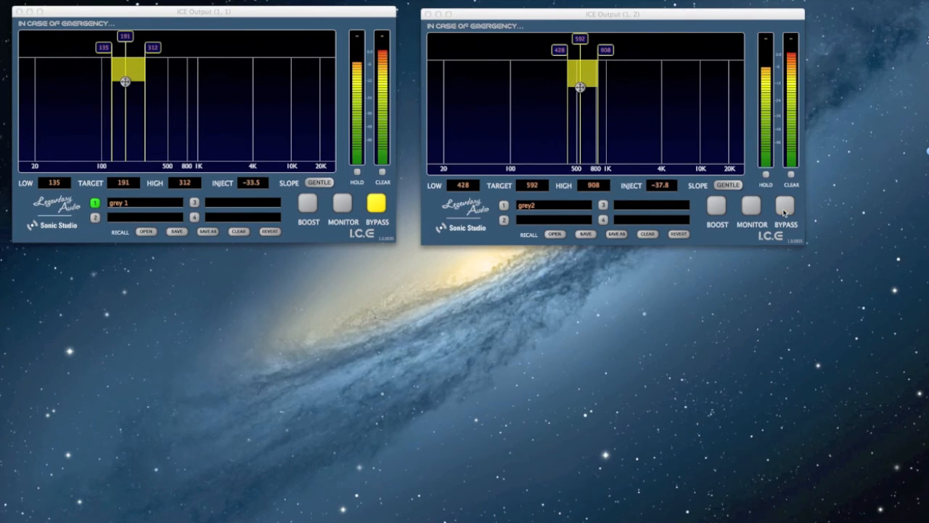